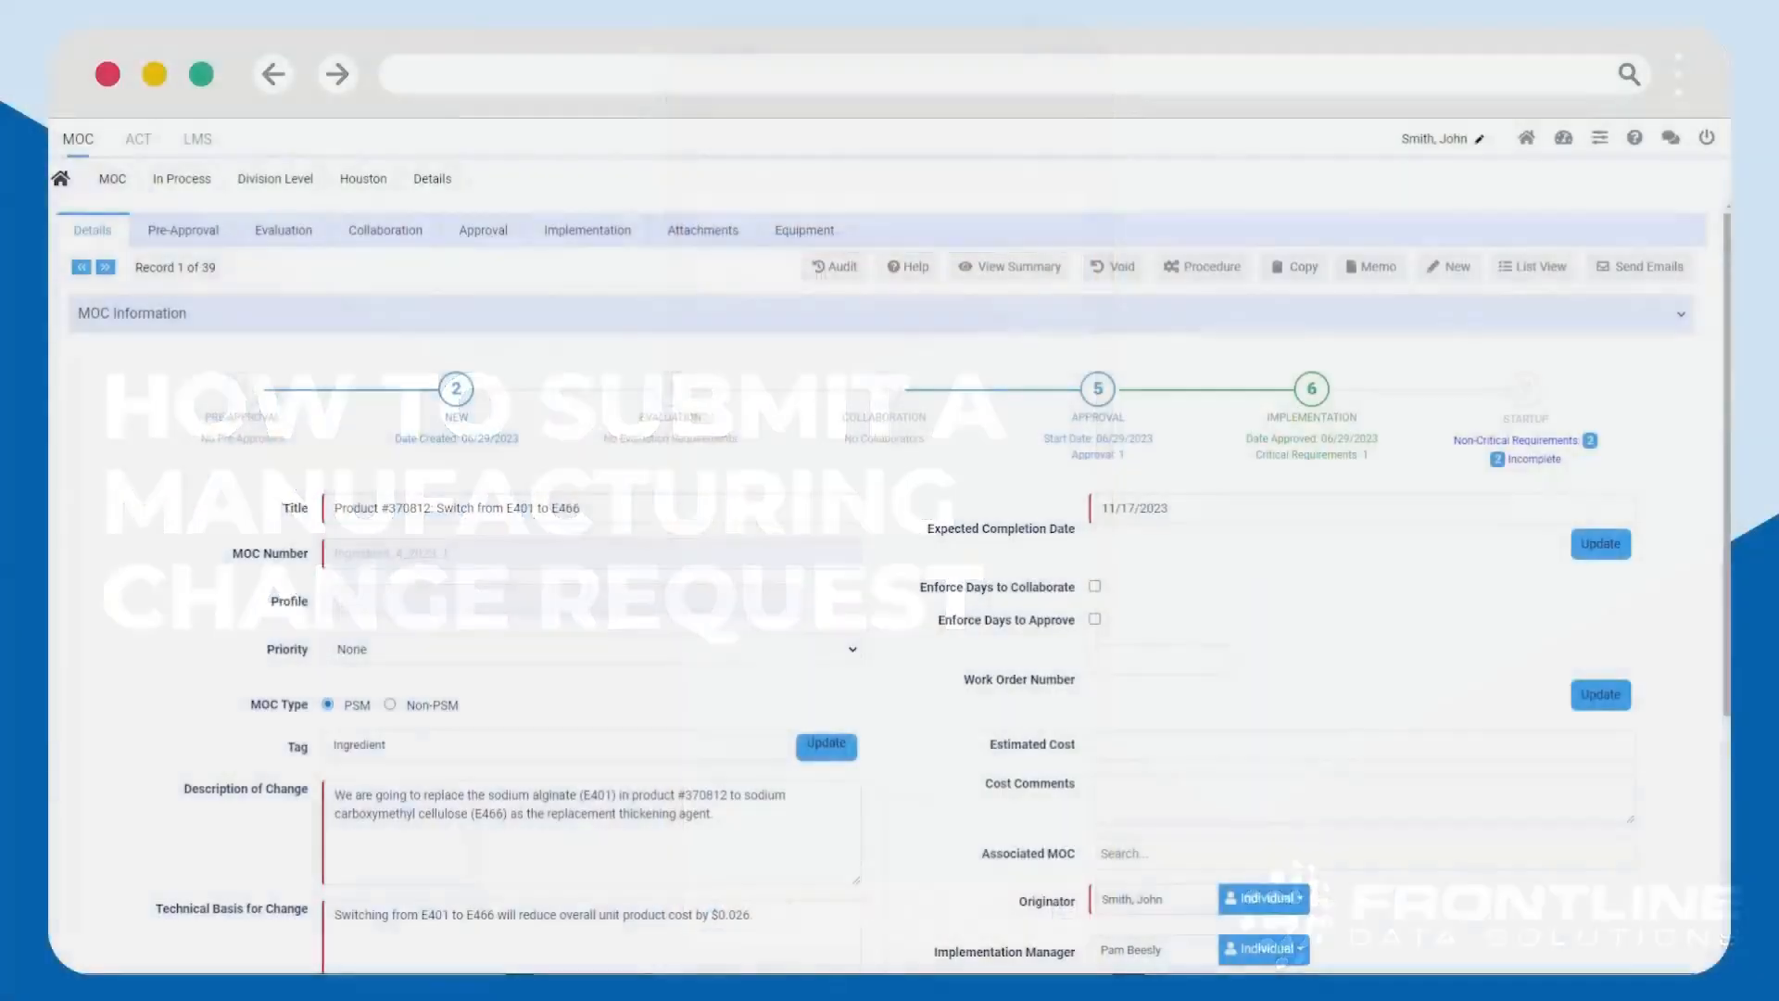
Start a new MOC request from the existing record's toolbar.
left_click(1450, 267)
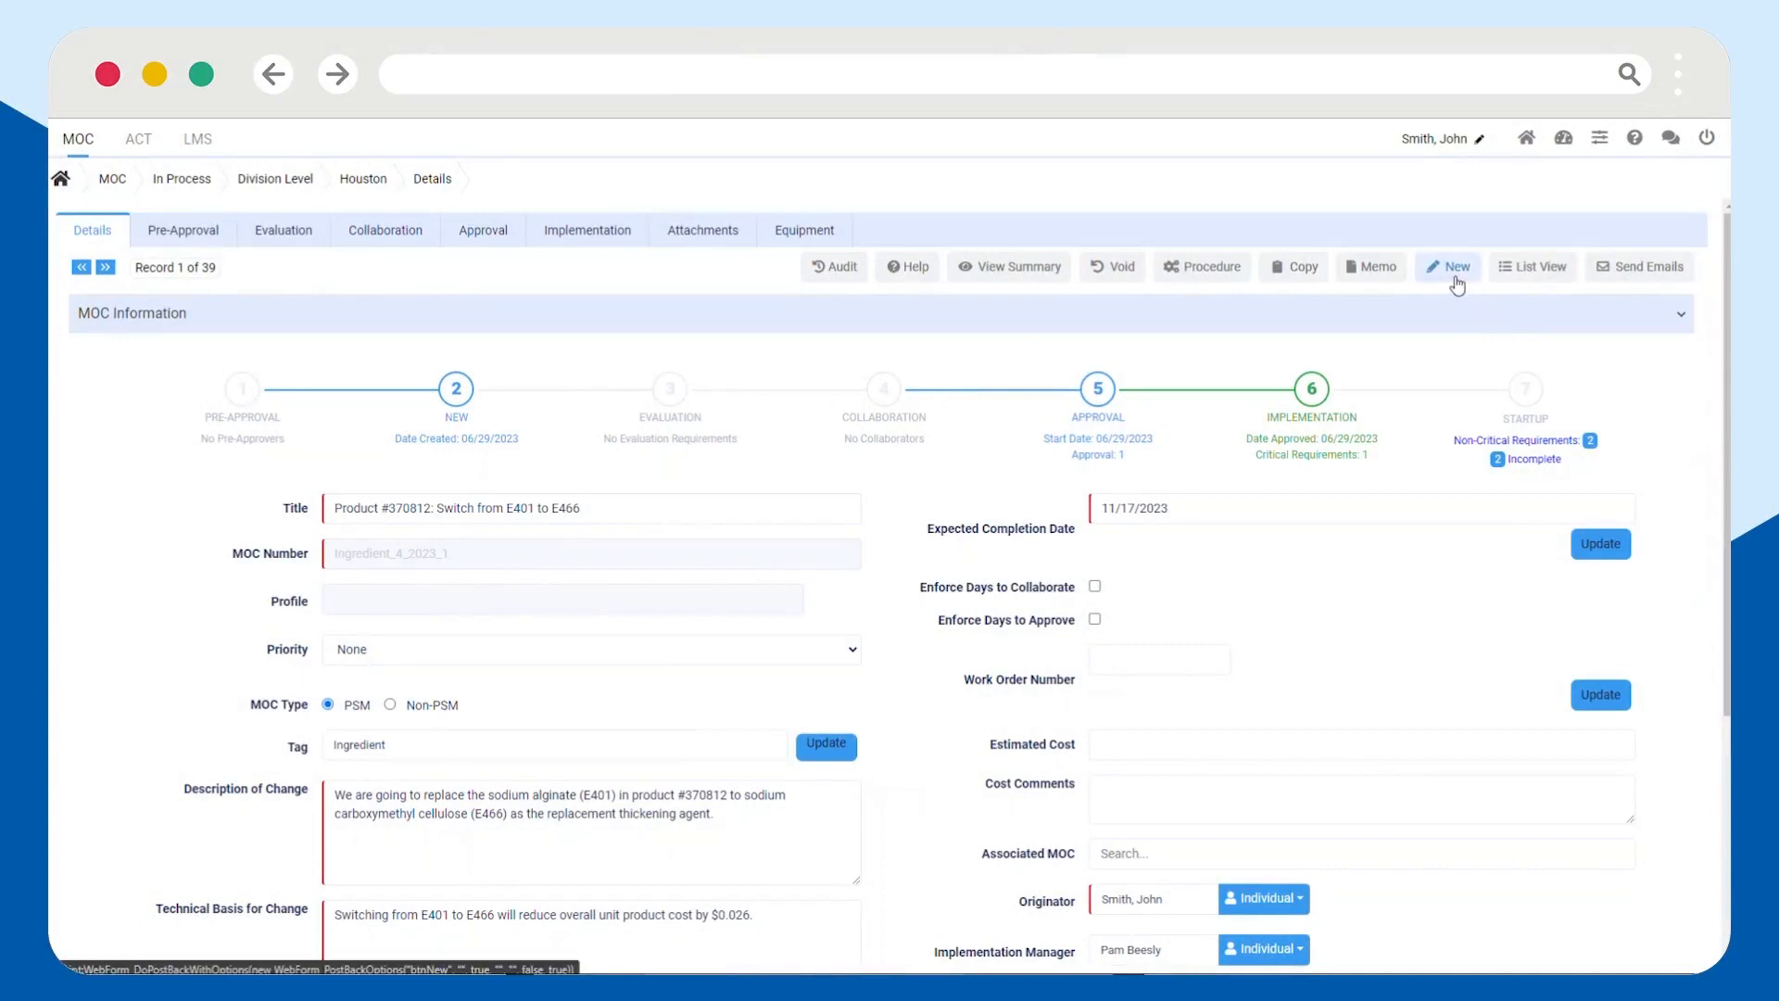
Title the request 'Box Stamper Relocation (BOD Station)' and set its MOC Ref Code to Area 6.
left_click(1449, 267)
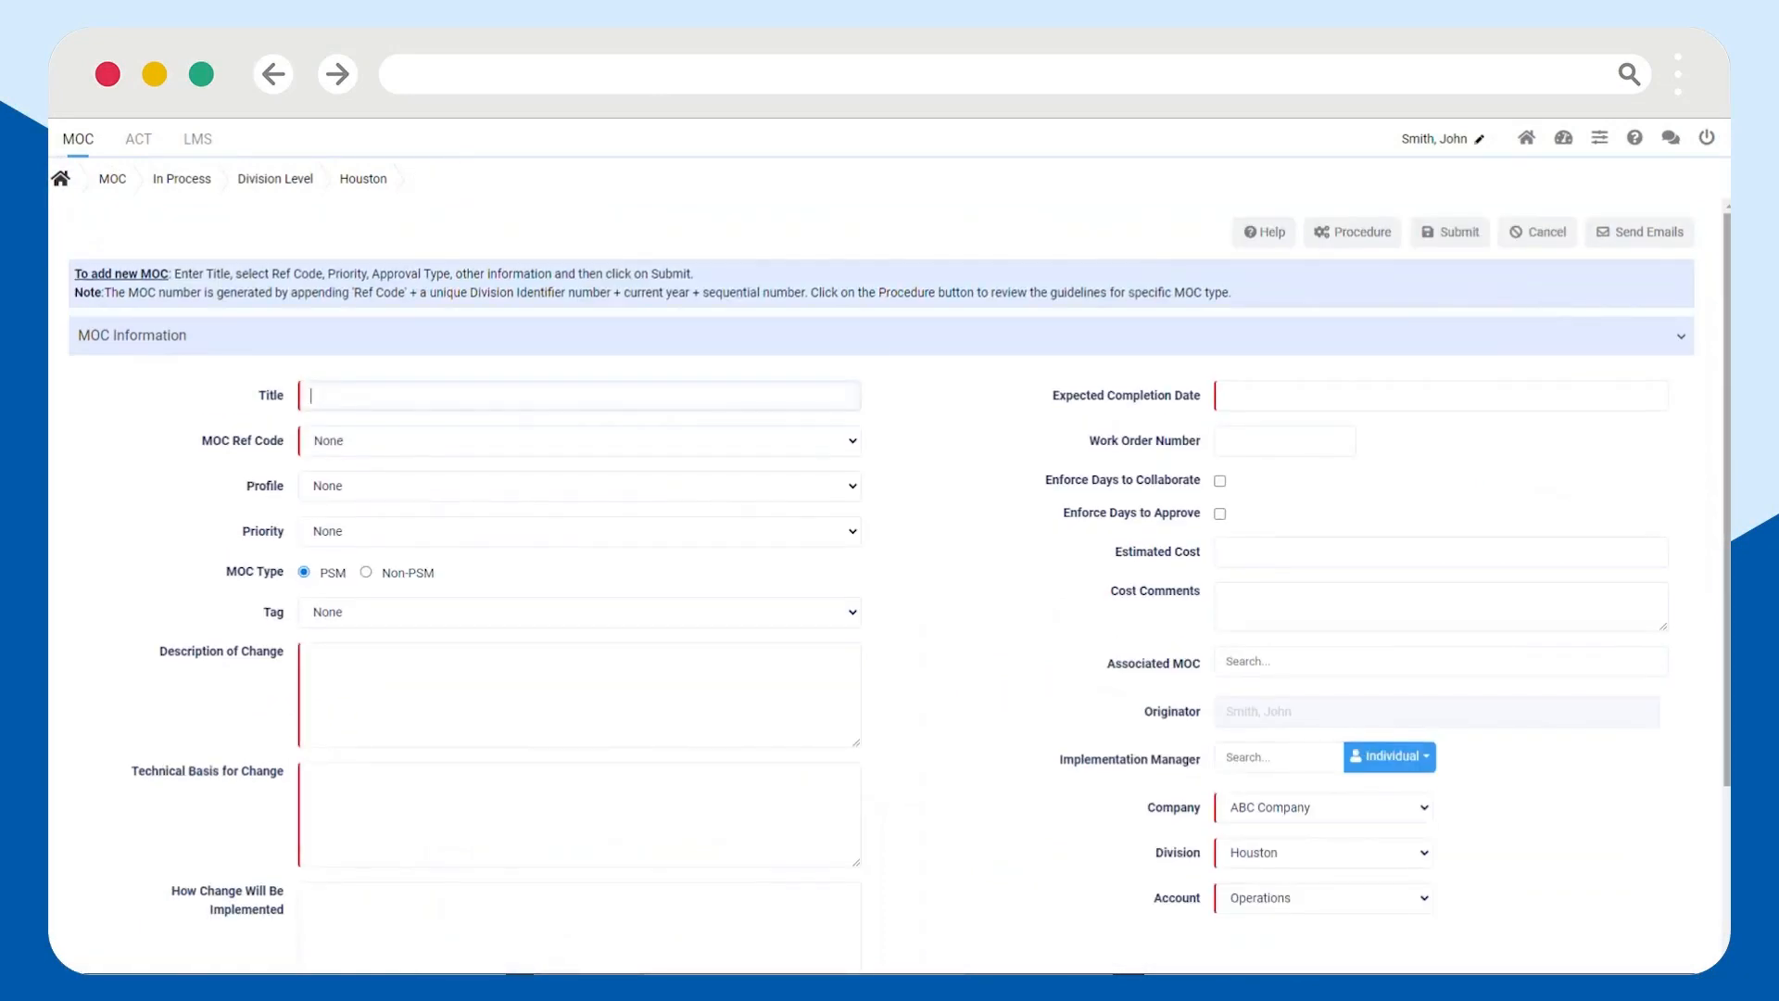
type("Box Stamper Relocation (BOD Station)")
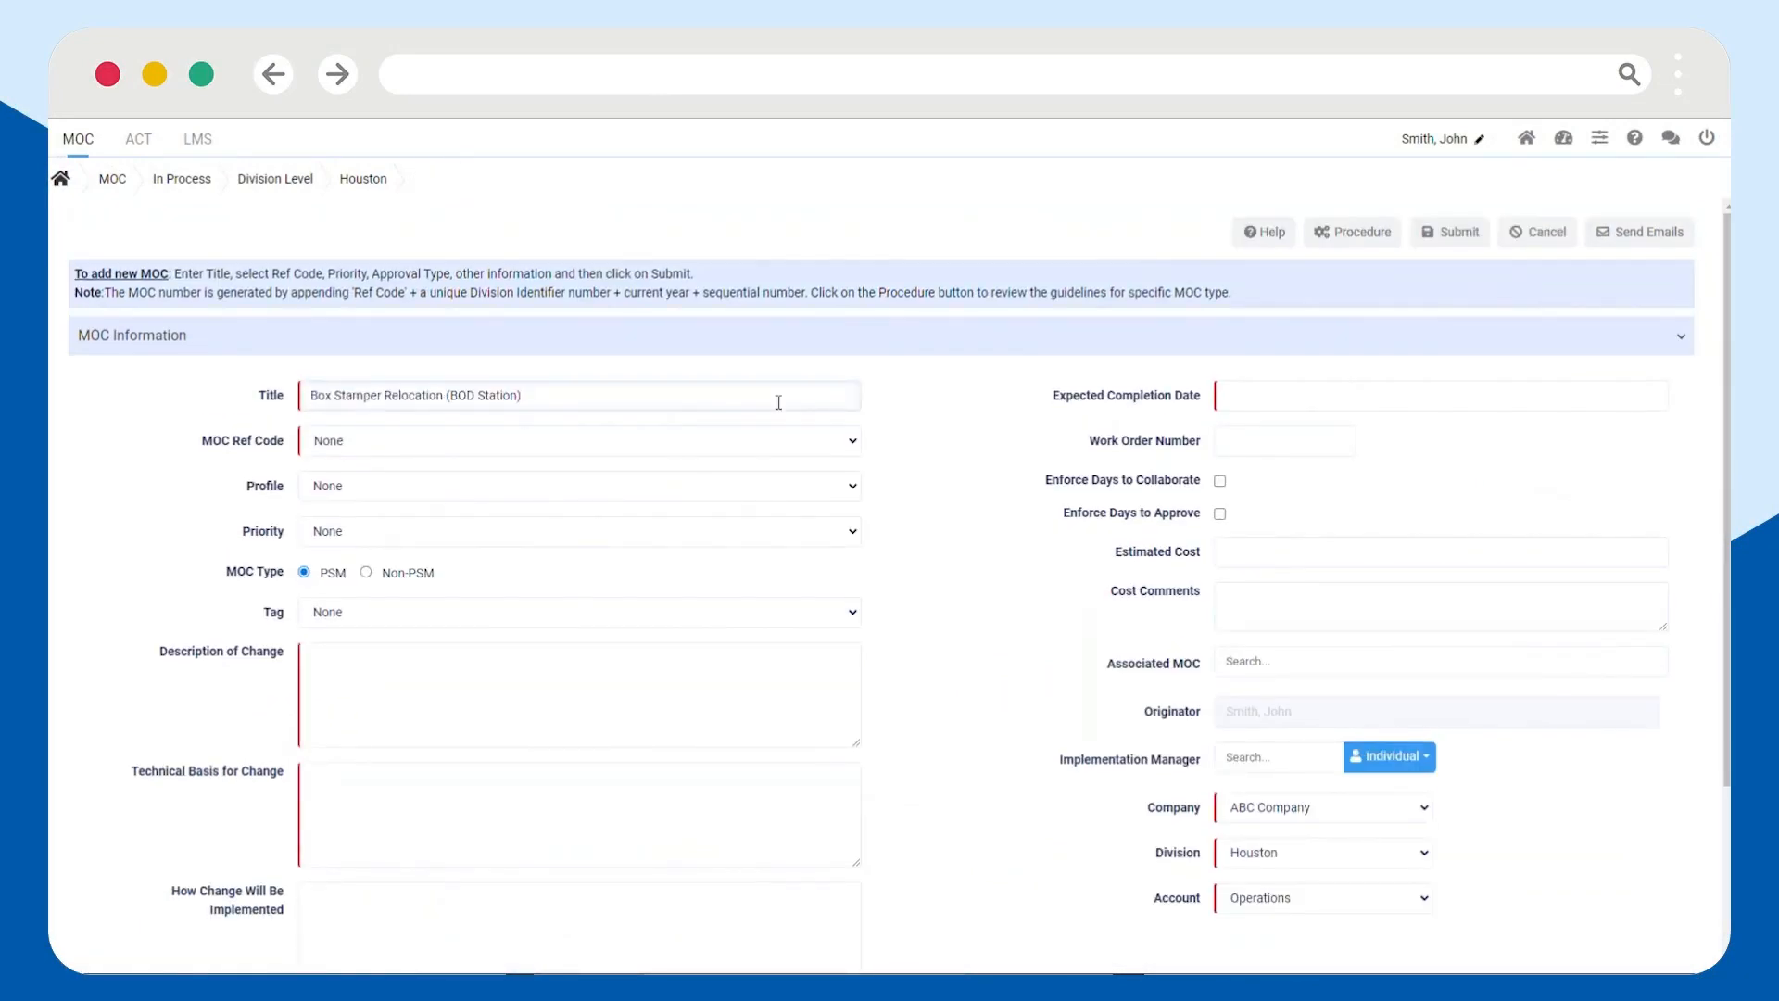
left_click(578, 441)
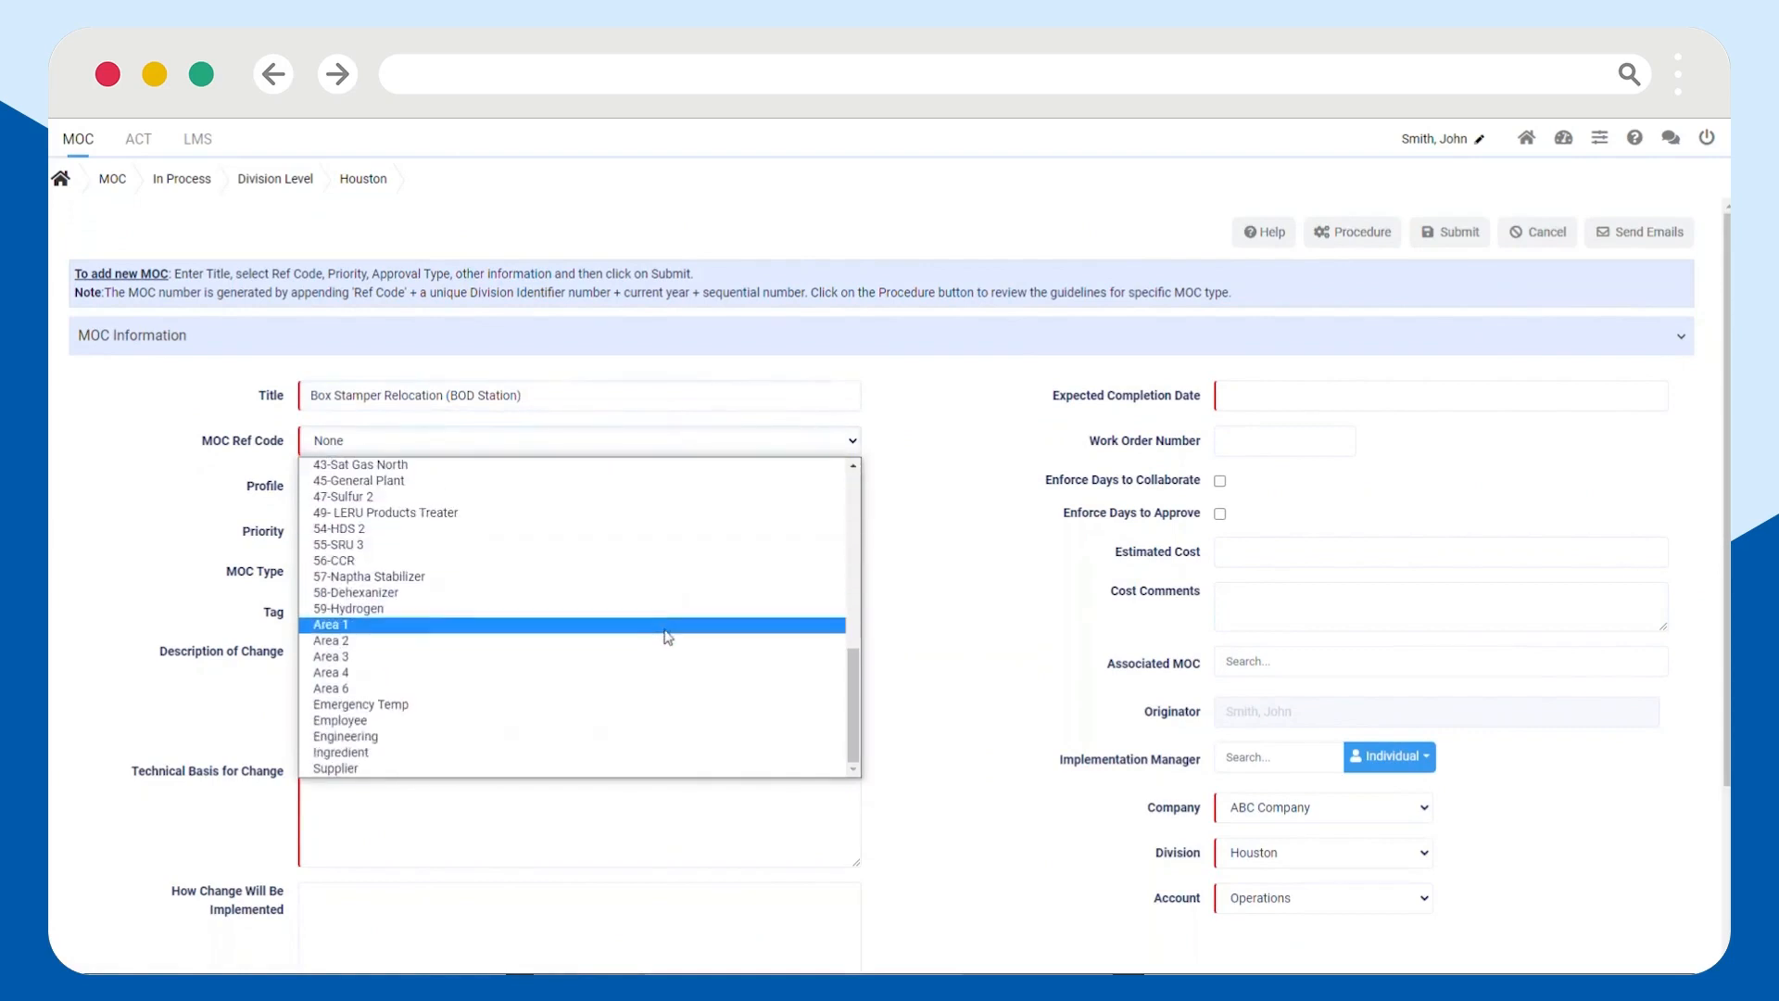
left_click(329, 687)
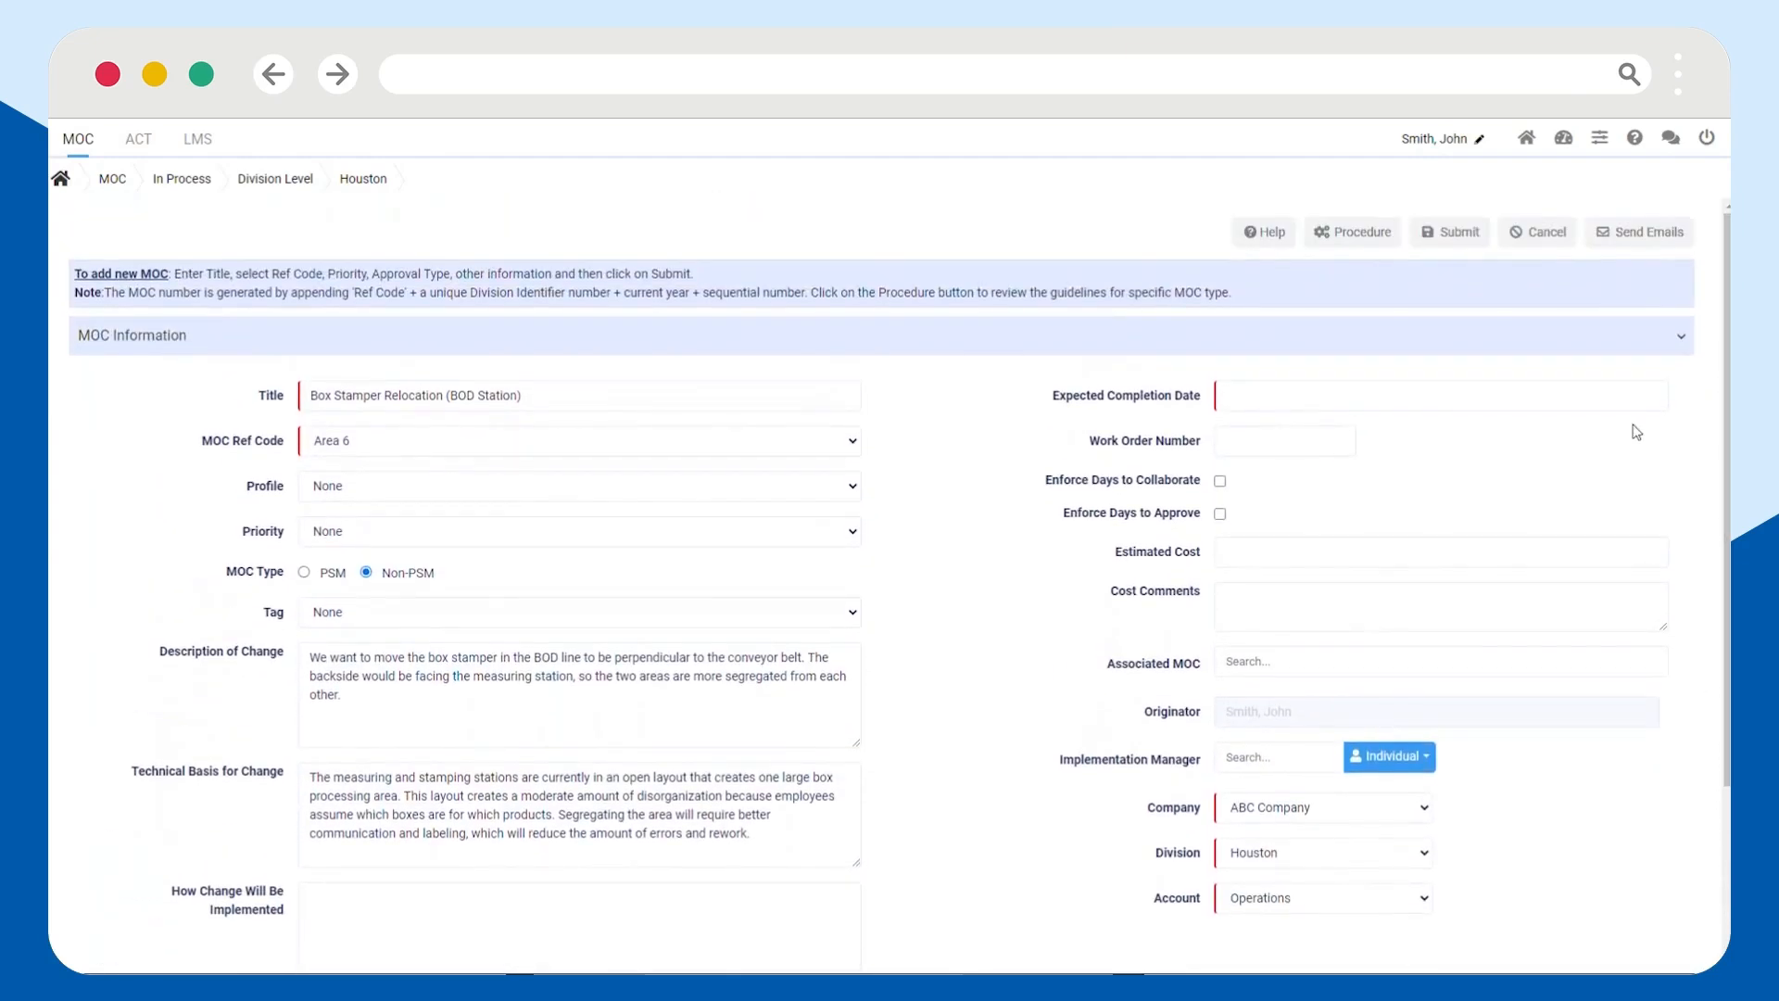
Set the Expected Completion Date to January 17, 2024 via the calendar.
left_click(1438, 395)
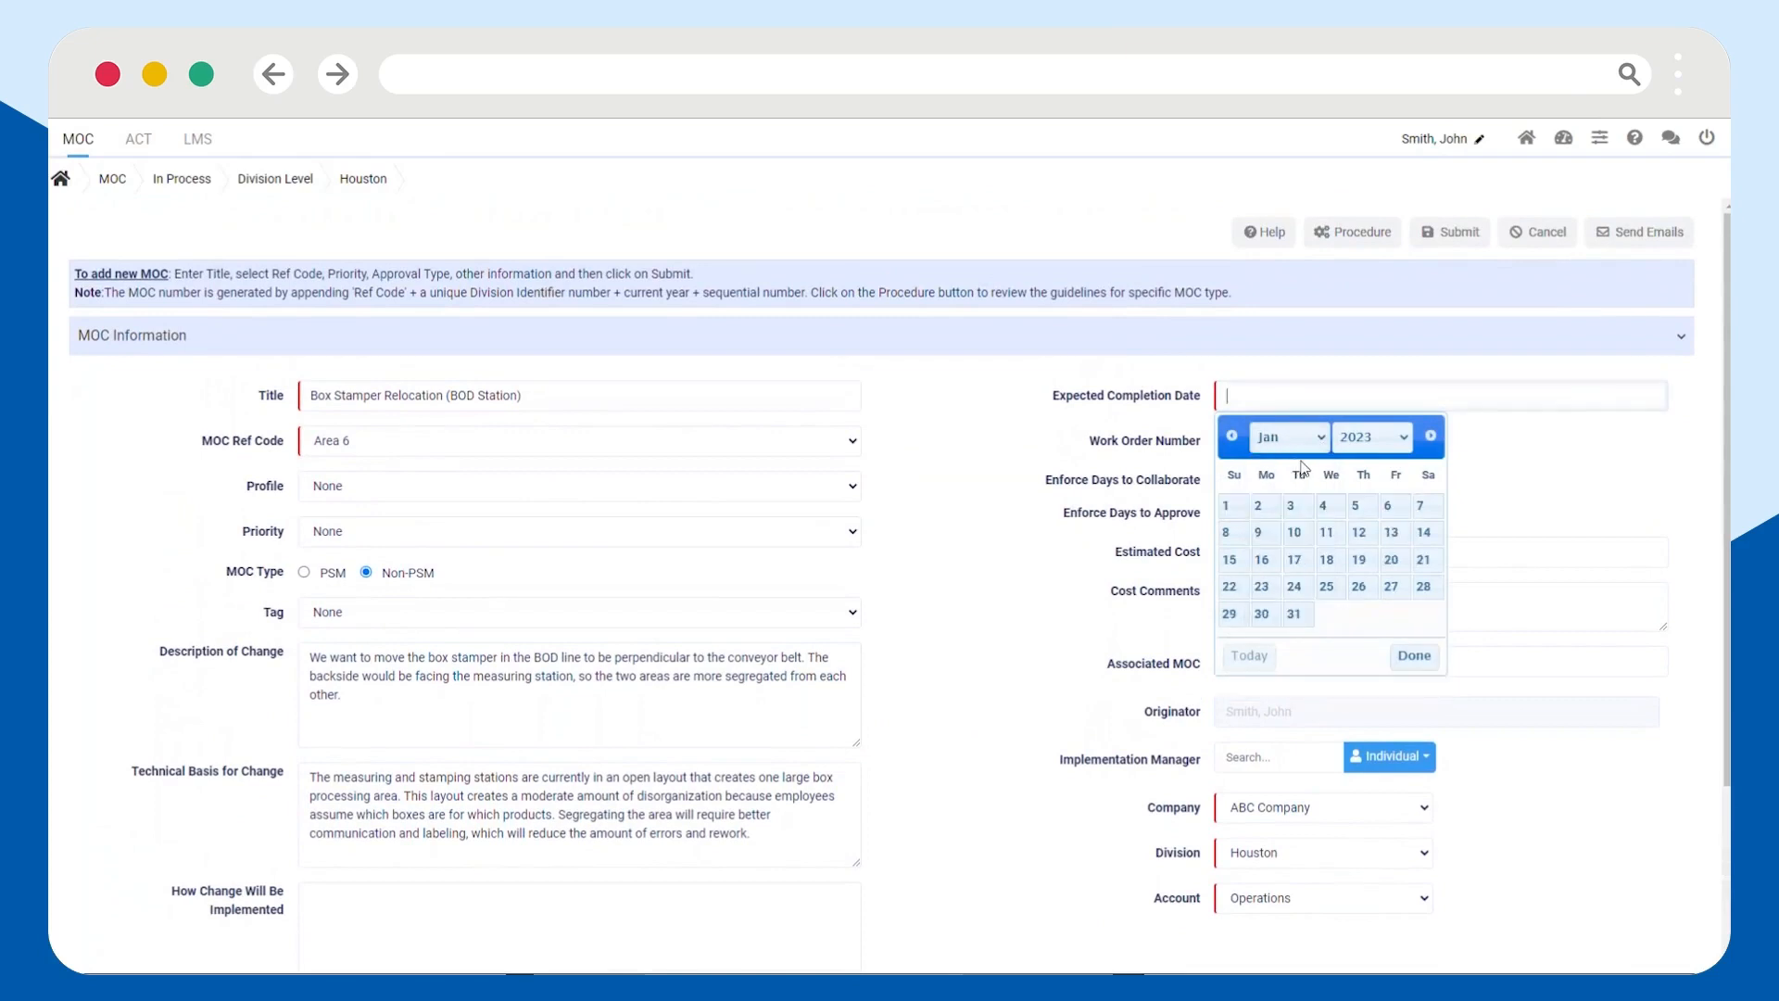
left_click(1431, 436)
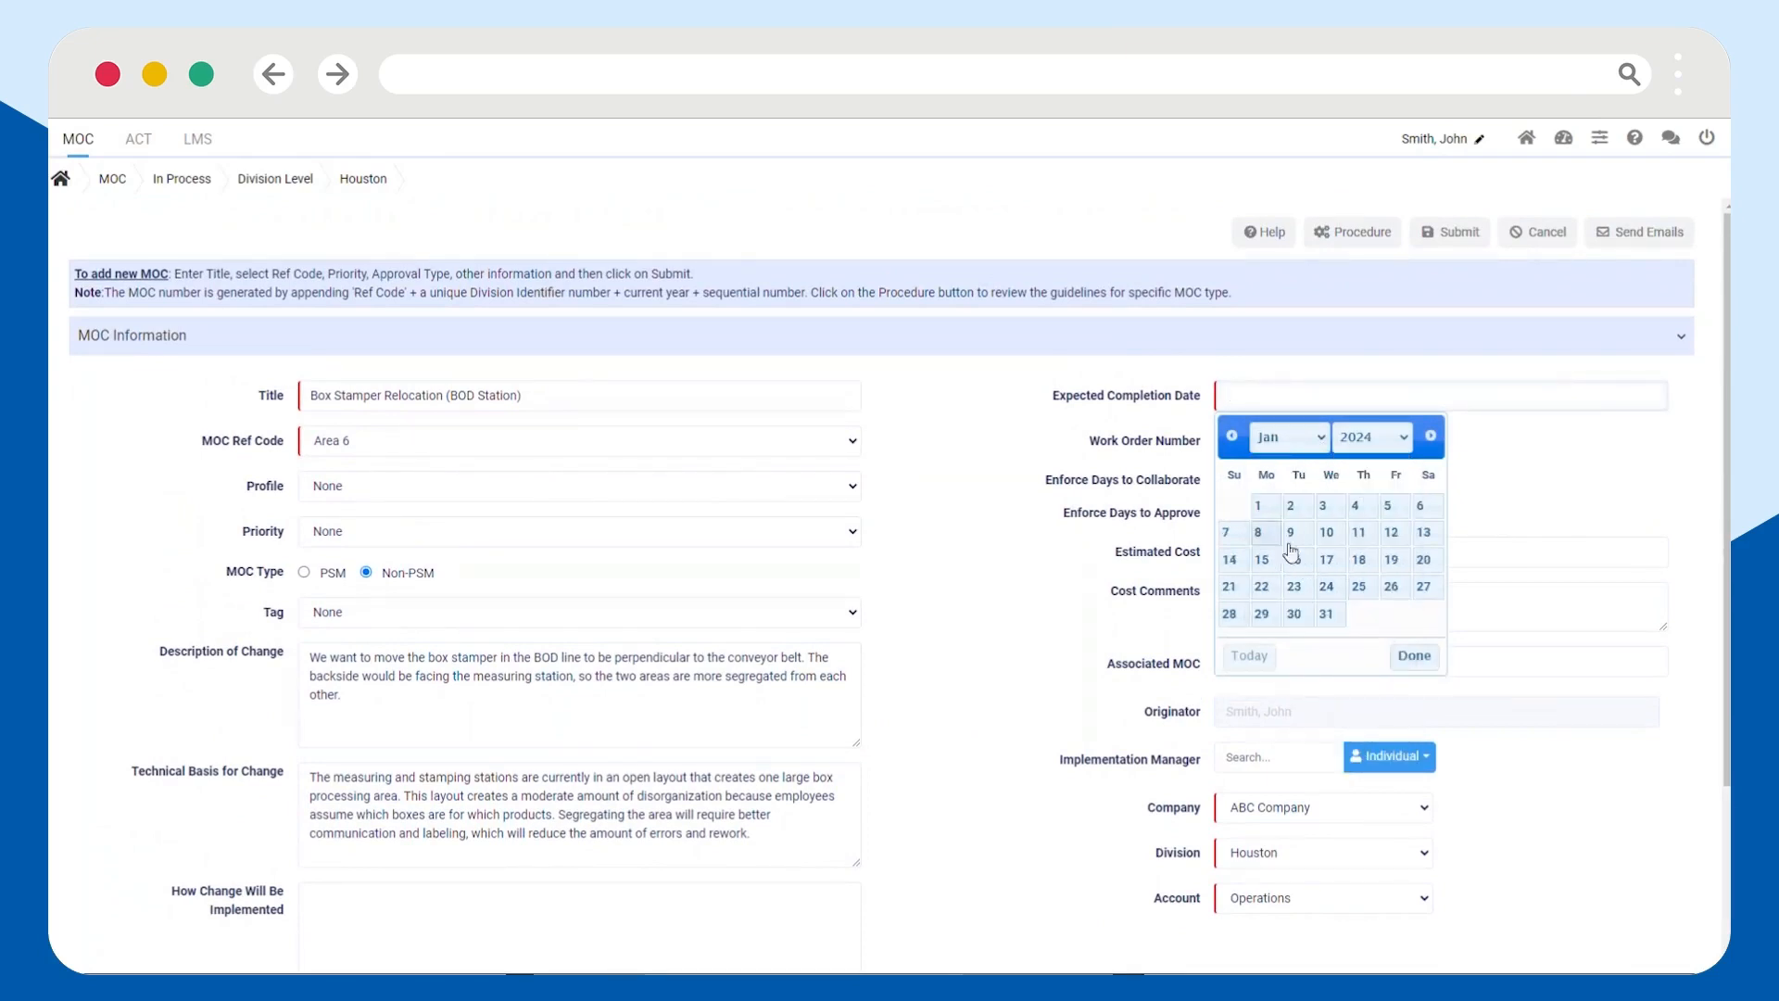
left_click(1325, 558)
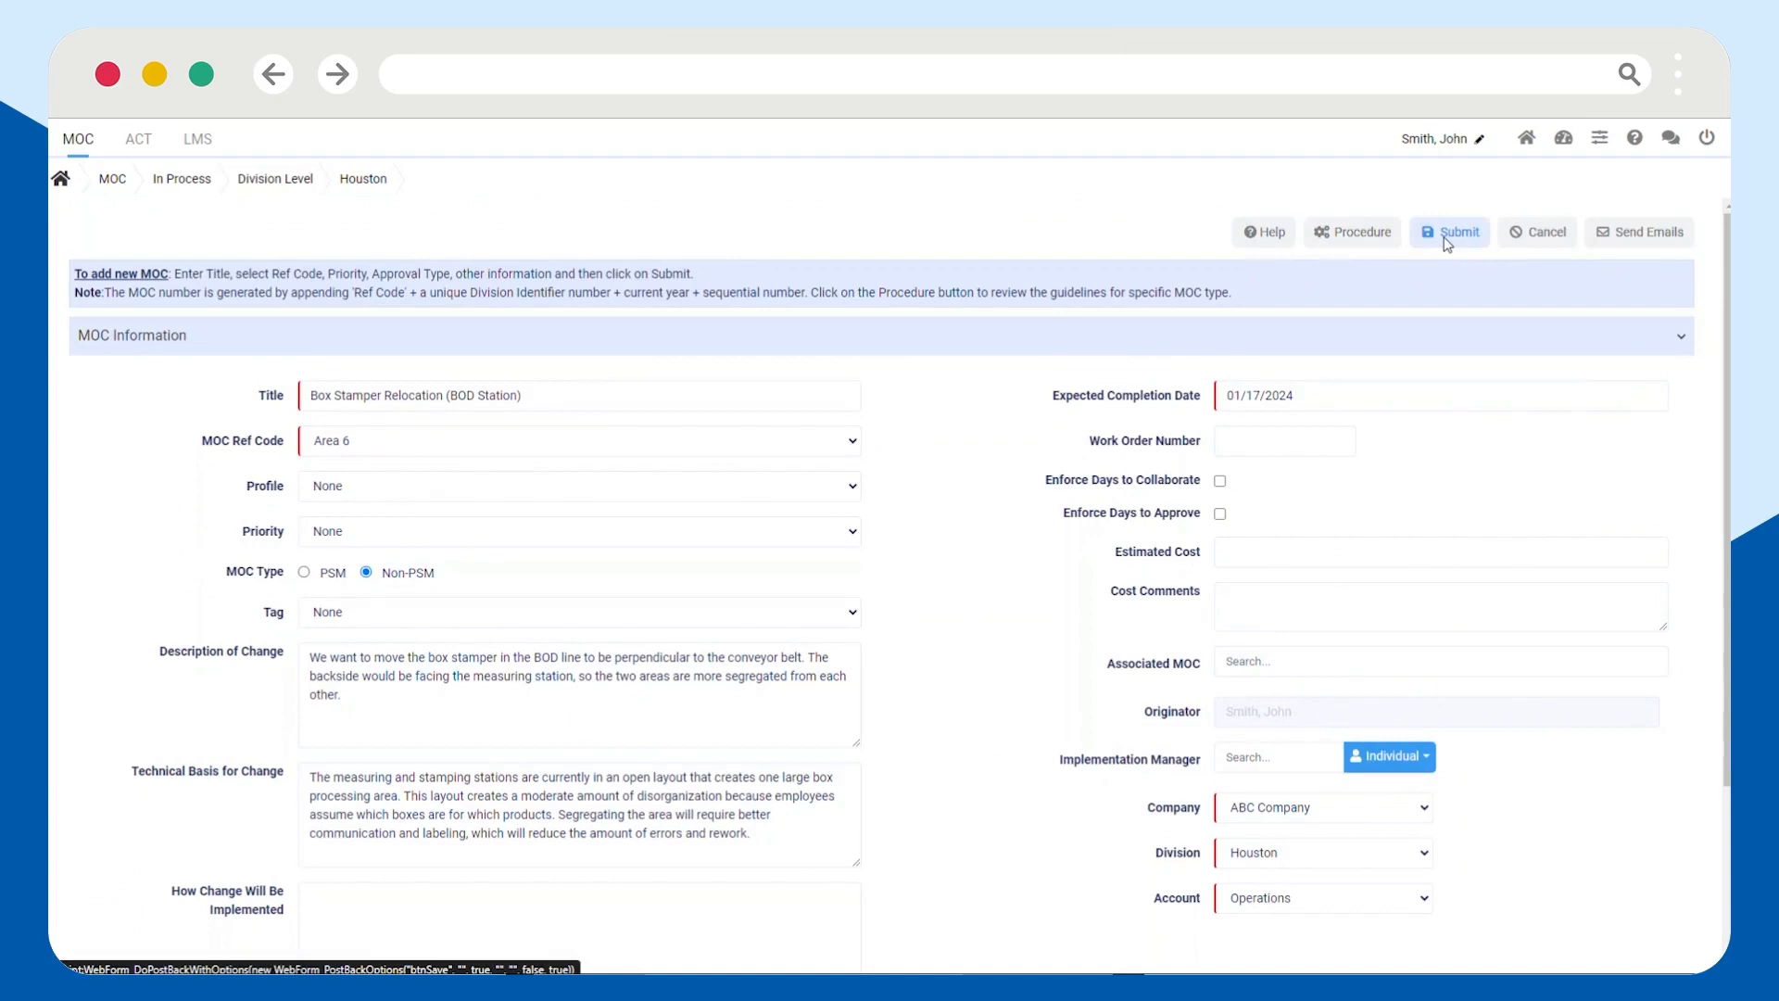
Submit the request at the New stage and open its View Summary popup.
left_click(1450, 232)
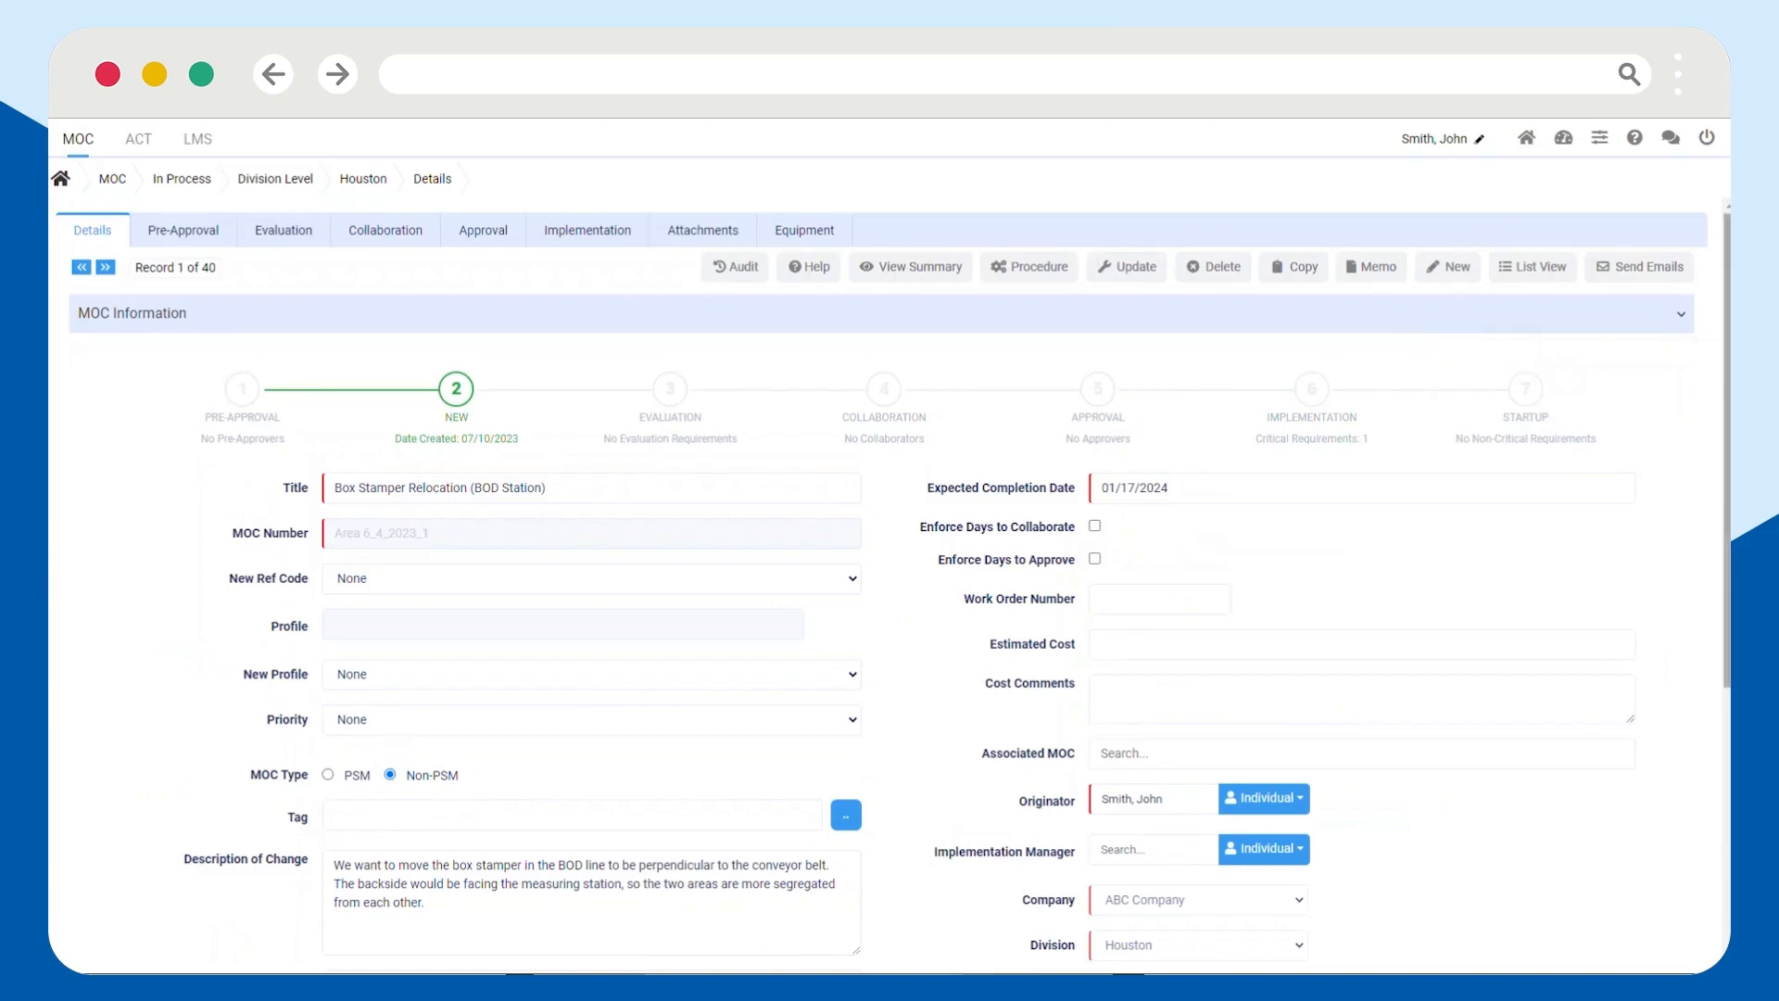
left_click(908, 267)
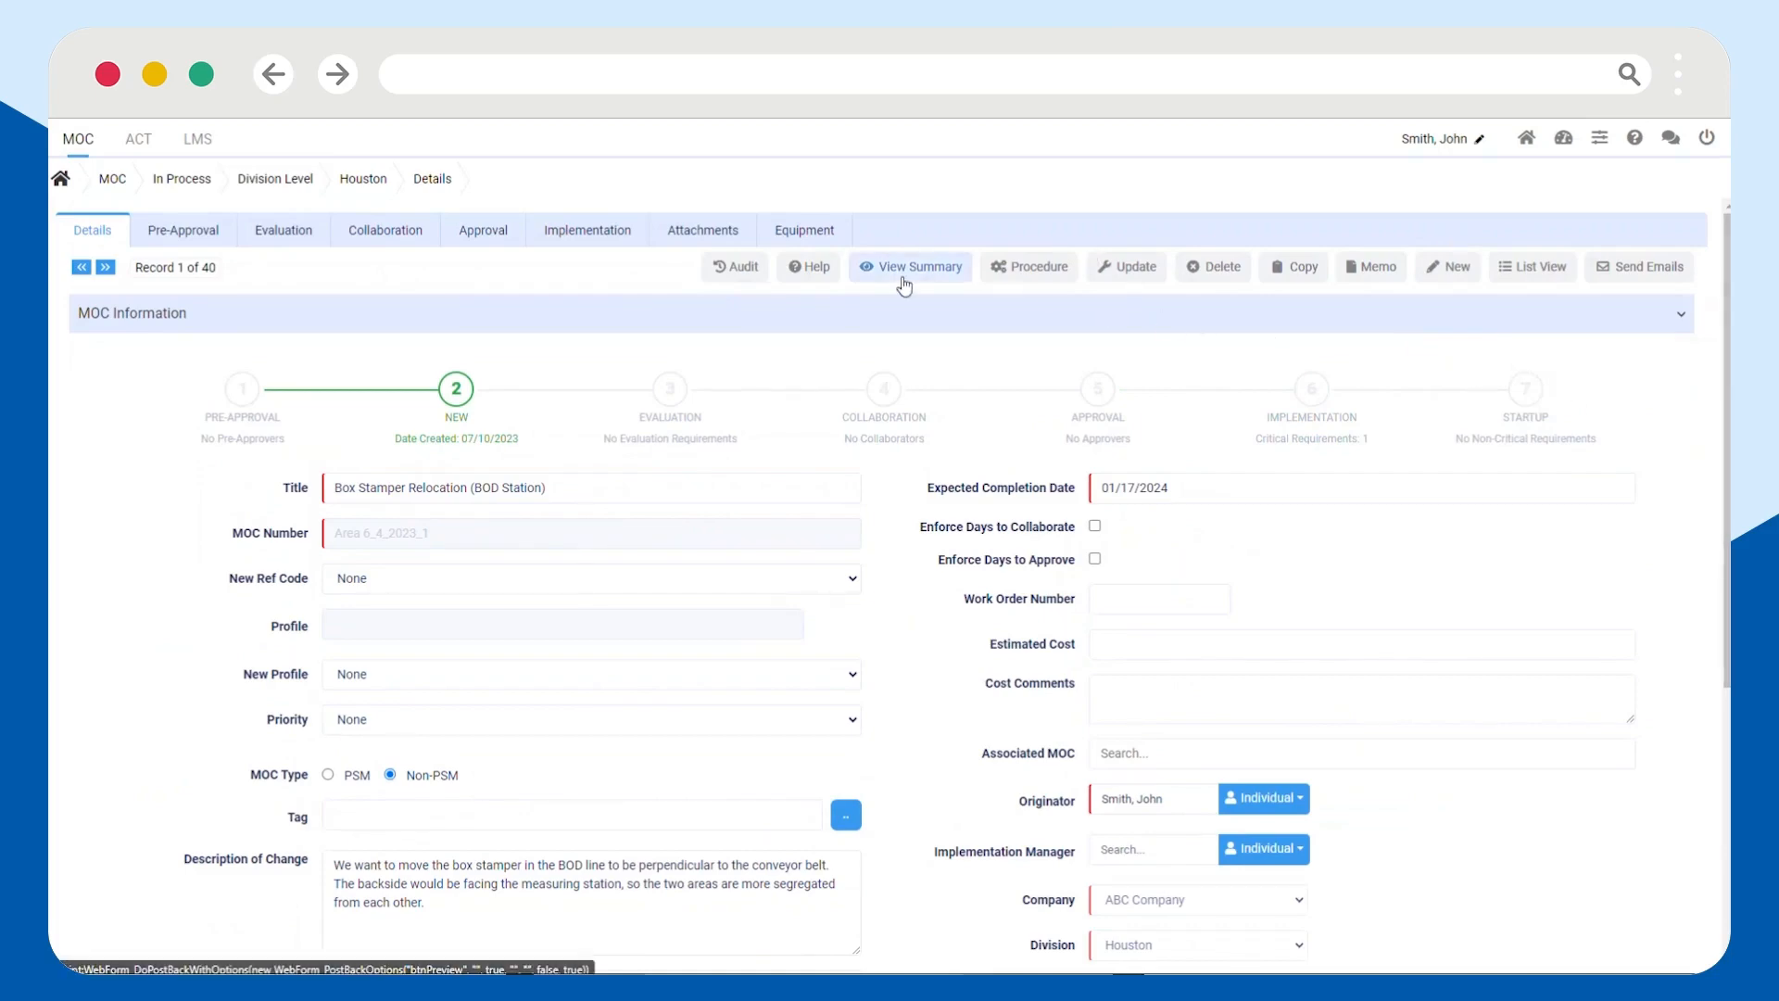
left_click(908, 267)
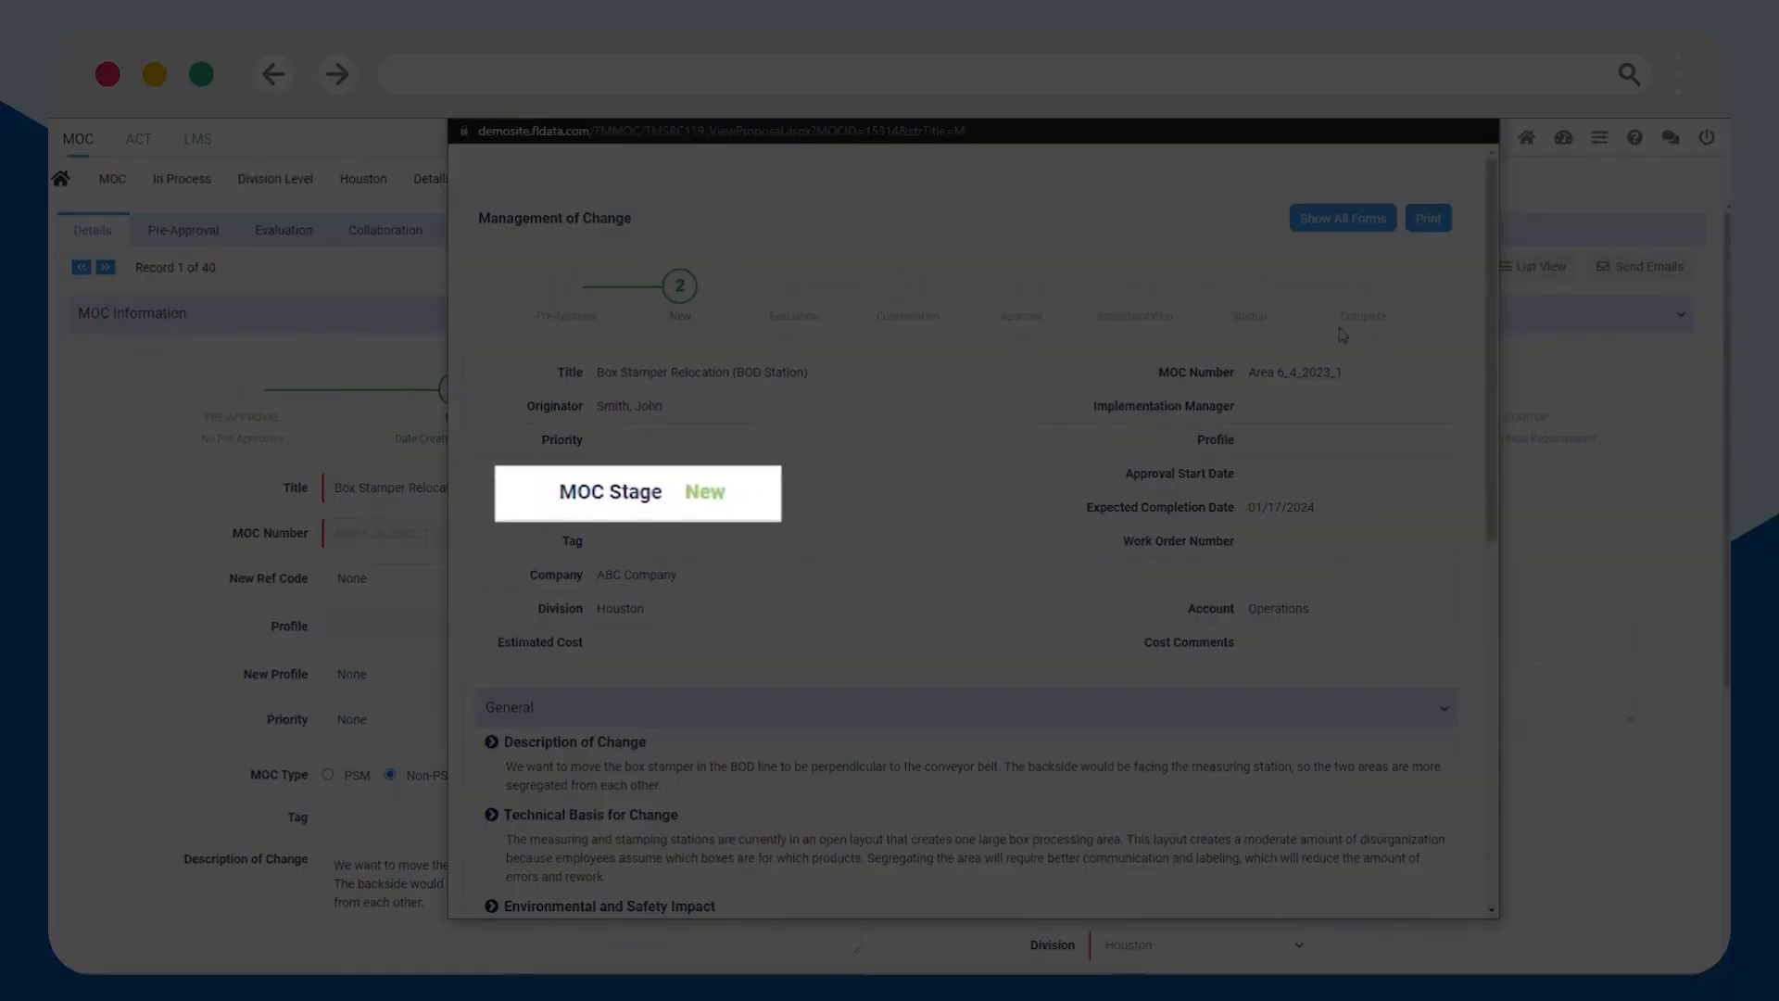